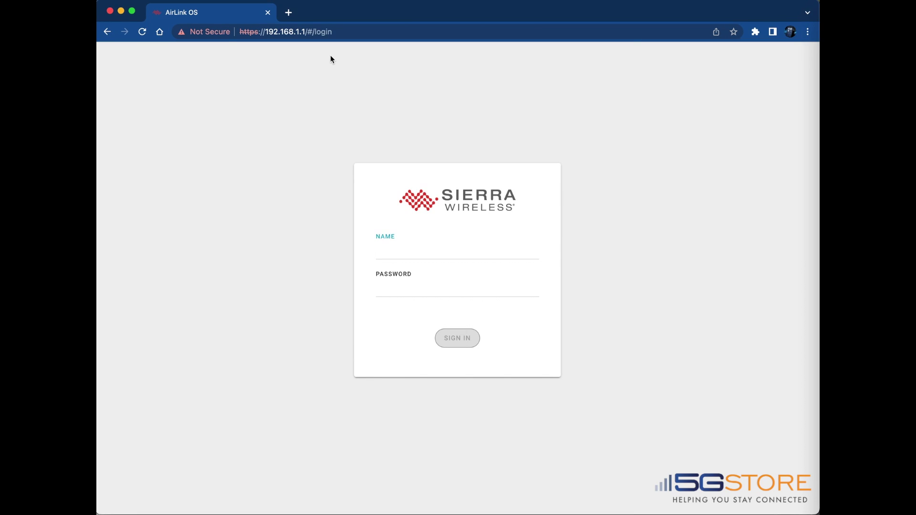
Sign in to AirLink OS with username admin and its password
{"action": "type", "text": "admin"}
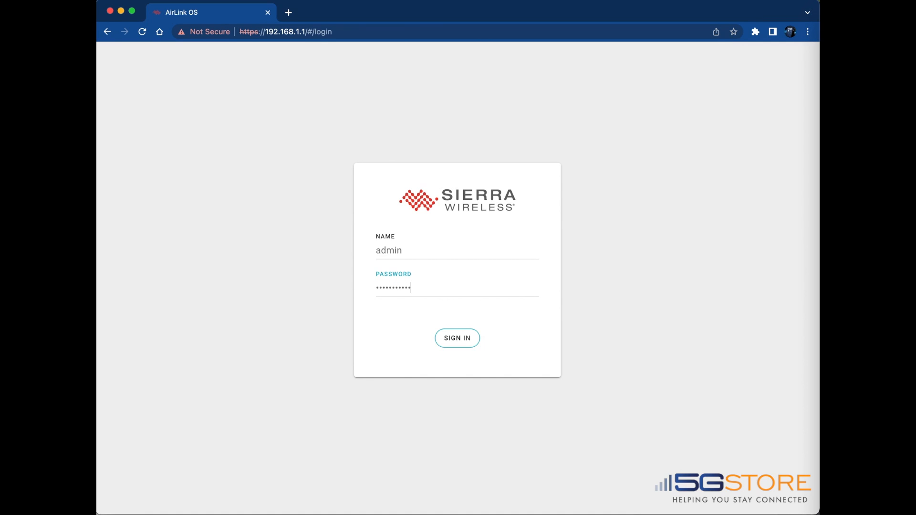
{"action": "left_click", "coordinate": [457, 337]}
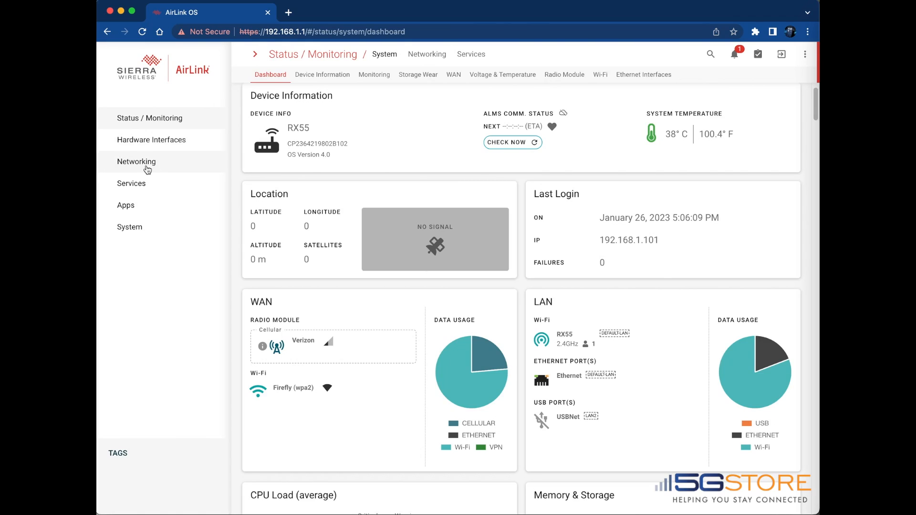
Add a DHCP reservation binding UIS-622B to 192.168.1.100
{"action": "left_click", "coordinate": [136, 161]}
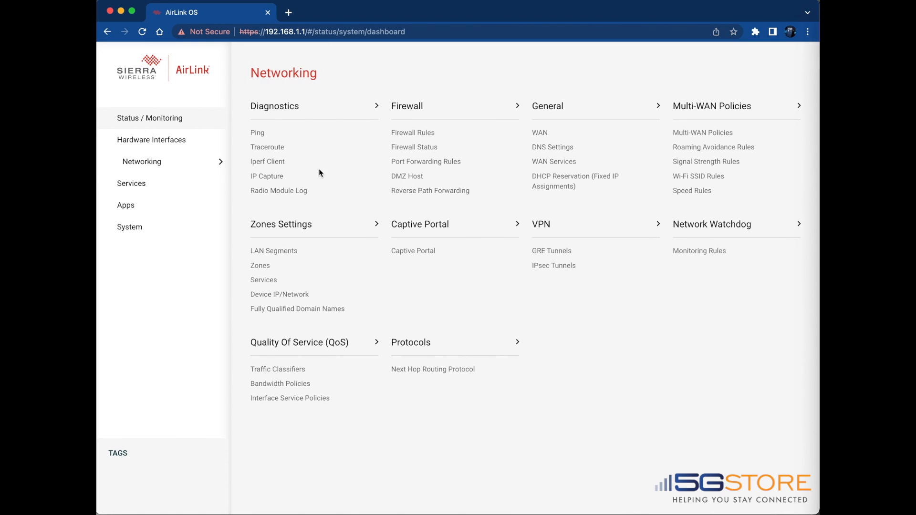
{"action": "left_click", "coordinate": [575, 181]}
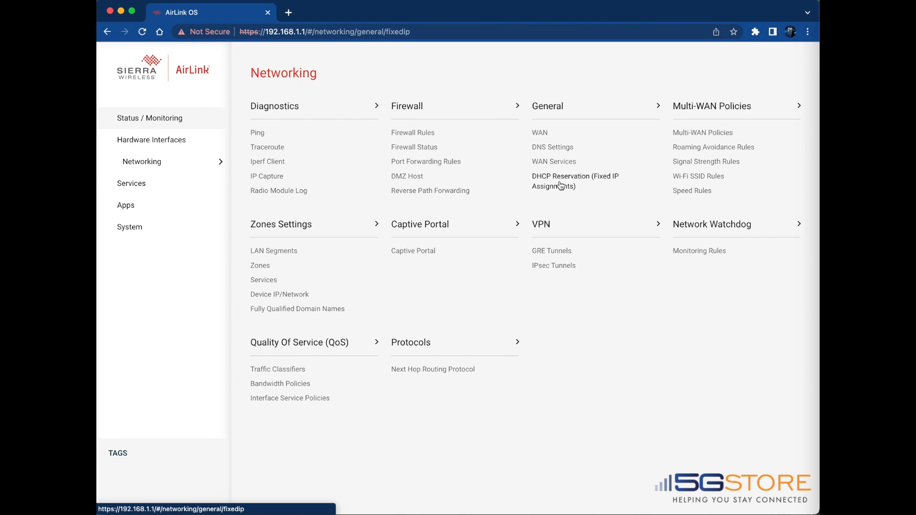
{"action": "left_click", "coordinate": [575, 182]}
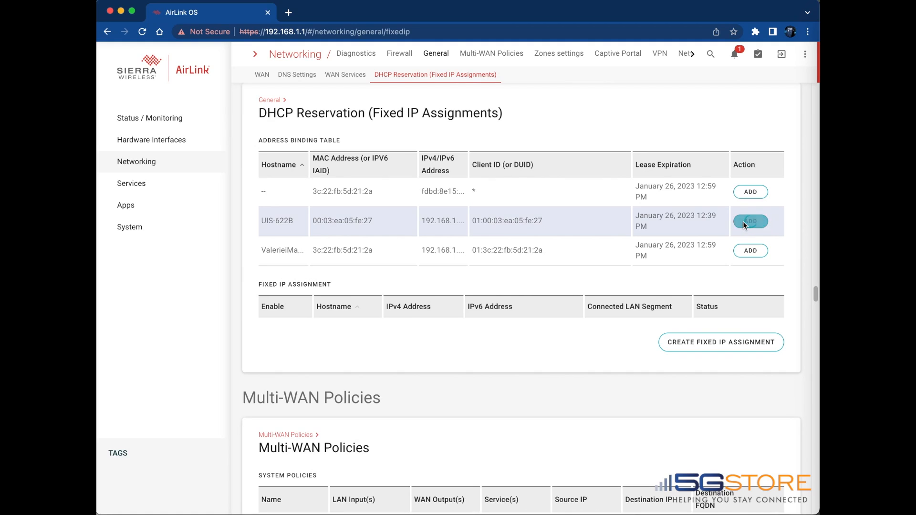
{"action": "left_click", "coordinate": [750, 221]}
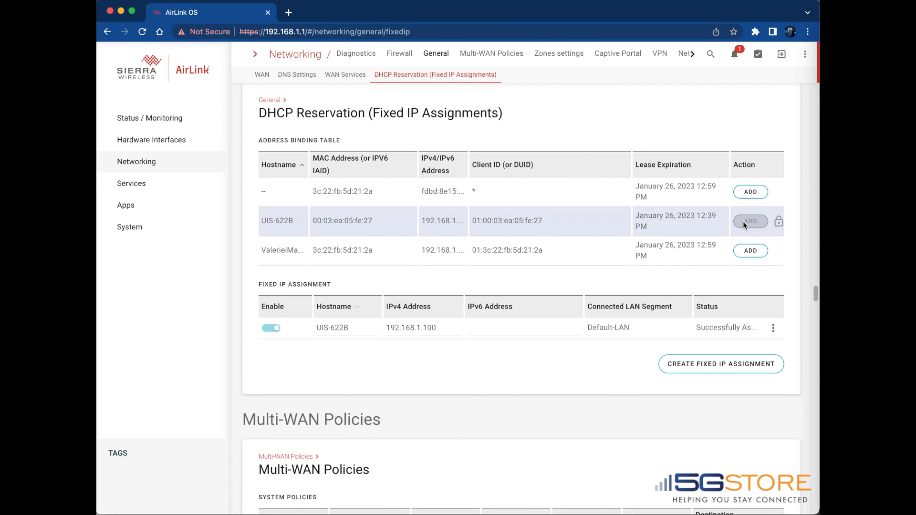
{"action": "left_click", "coordinate": [417, 12]}
{"action": "type", "text": "192.1"}
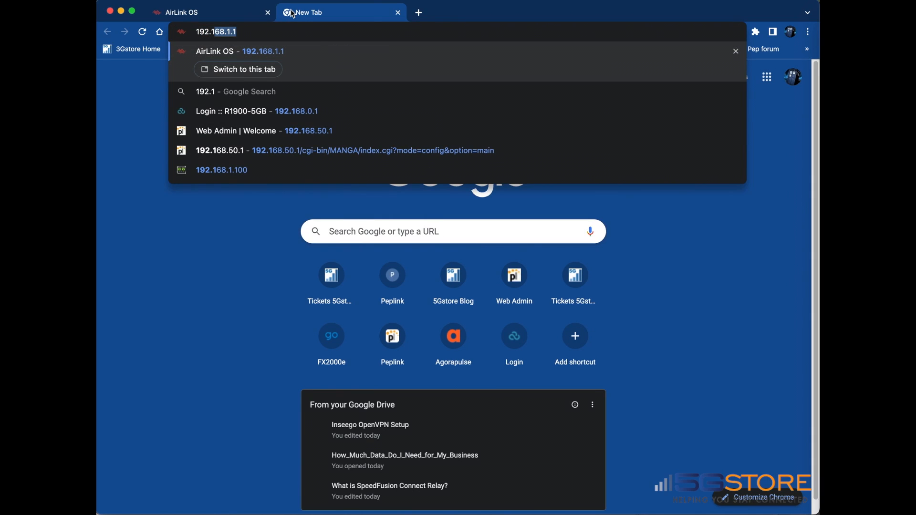
Load the UIS-622B sign-in page at 192.168.1.100 in the new tab
{"action": "left_click", "coordinate": [221, 169]}
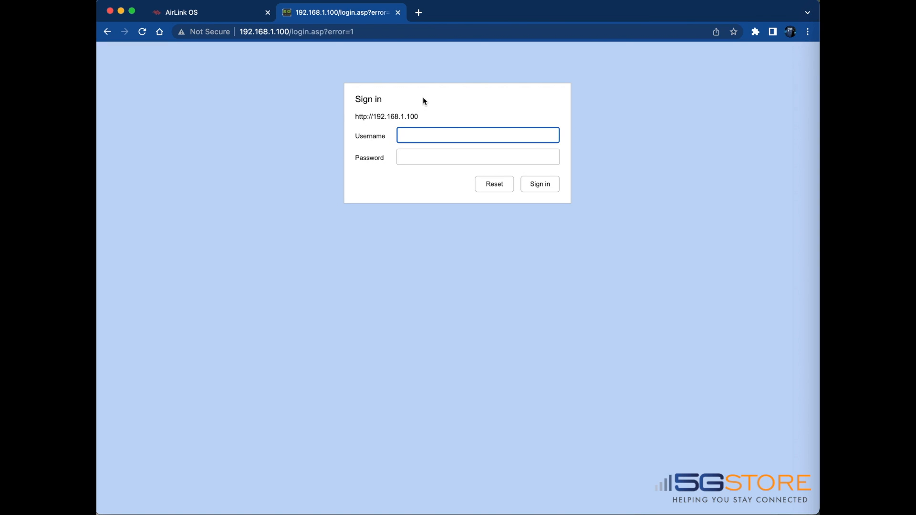
{"action": "mouse_move", "coordinate": [581, 163]}
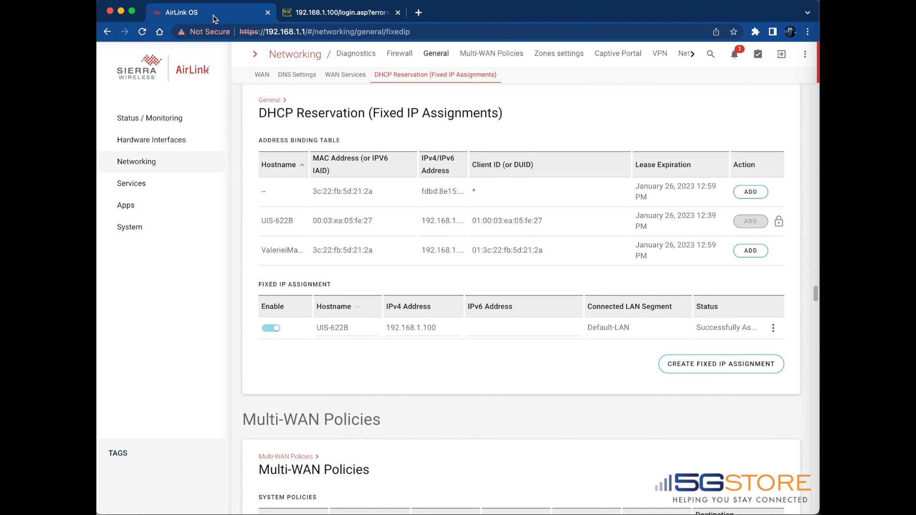
{"action": "mouse_move", "coordinate": [165, 165]}
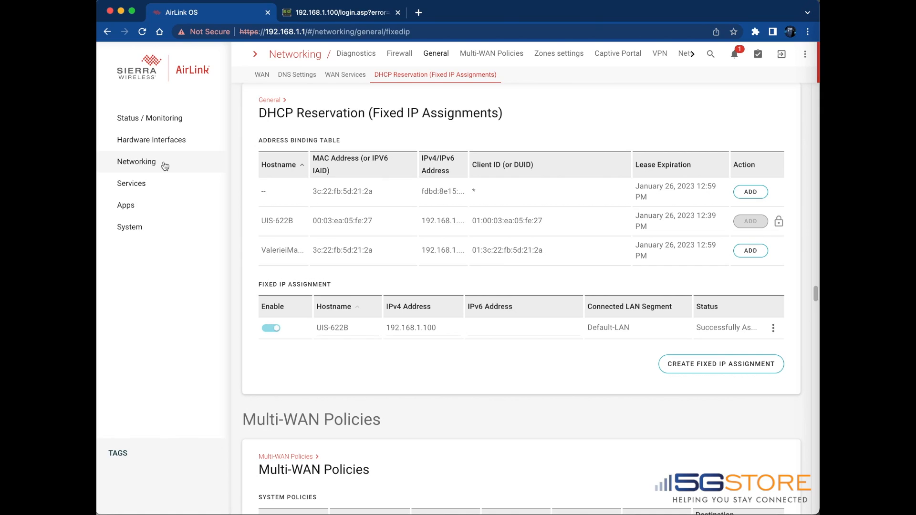
Go to Networking > Firewall > Port Forwarding Rules and start a new rule
{"action": "left_click", "coordinate": [136, 162]}
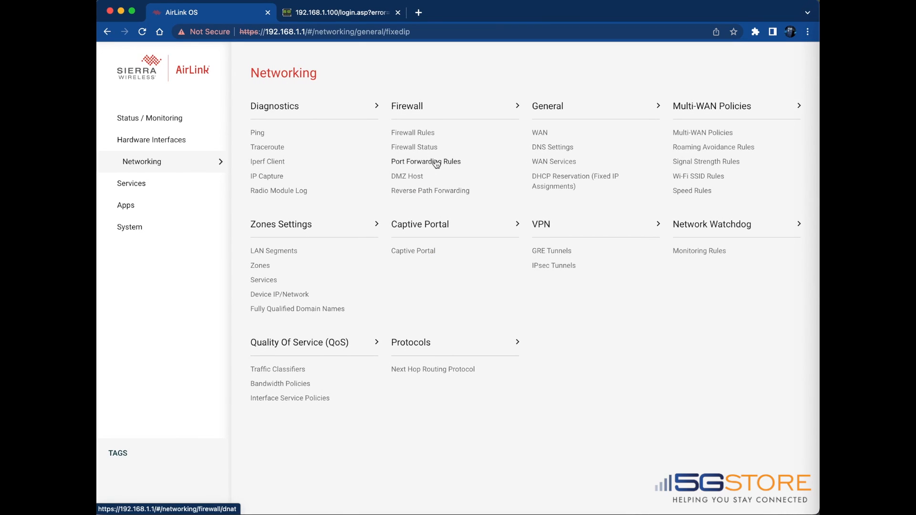
{"action": "left_click", "coordinate": [425, 161]}
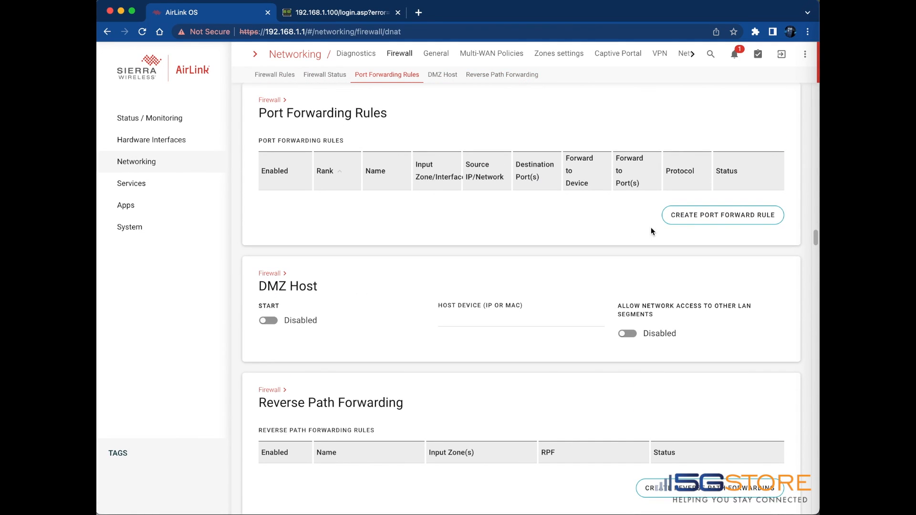
{"action": "left_click", "coordinate": [722, 215]}
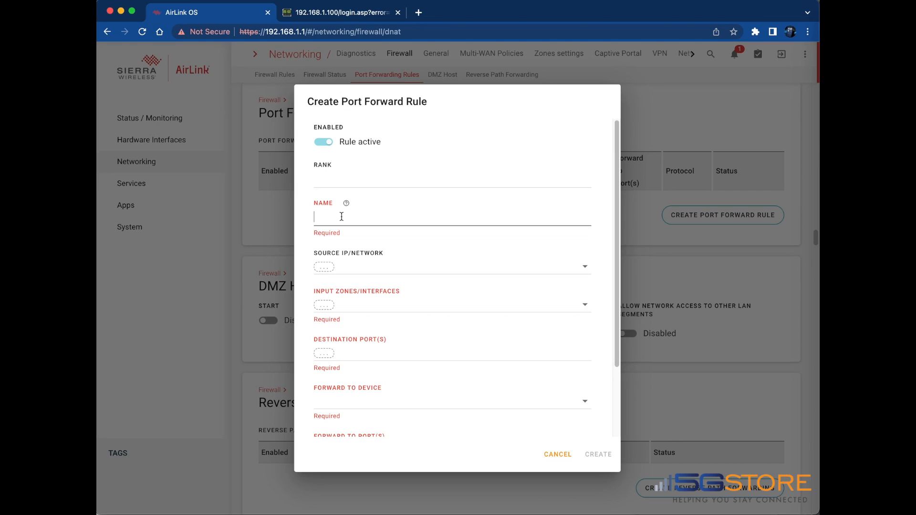
Name the rule IP_Switch, choose Cellular input zone, and begin destination port 8080
{"action": "type", "text": "IP_Switch"}
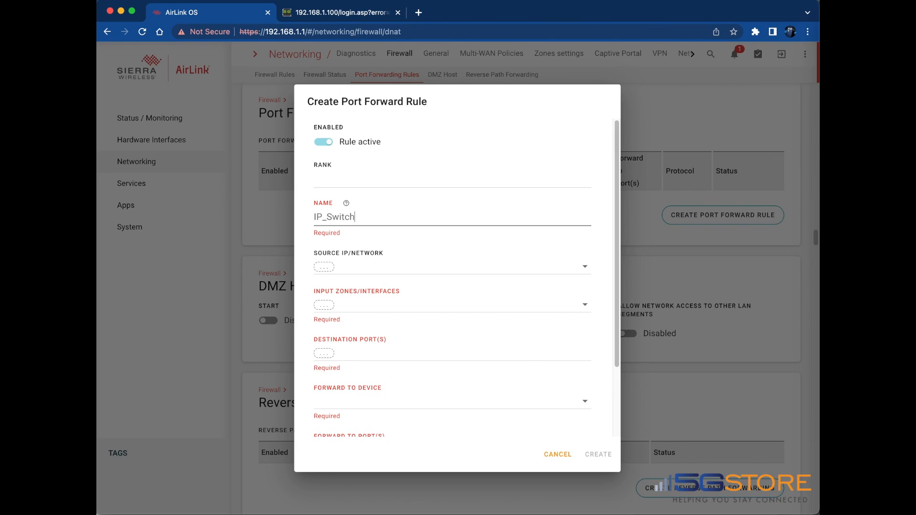
{"action": "scroll", "scroll_direction": "down", "scroll_amount": 3}
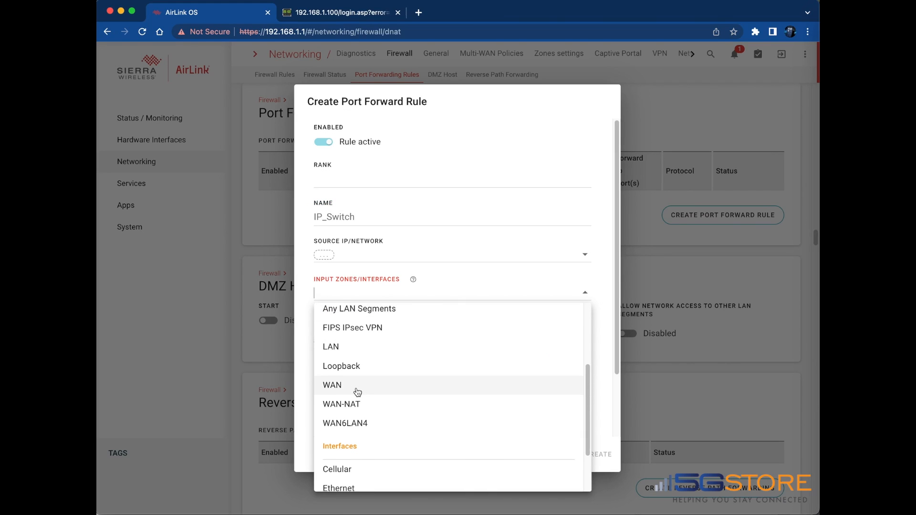
{"action": "scroll", "scroll_direction": "down", "scroll_amount": 3}
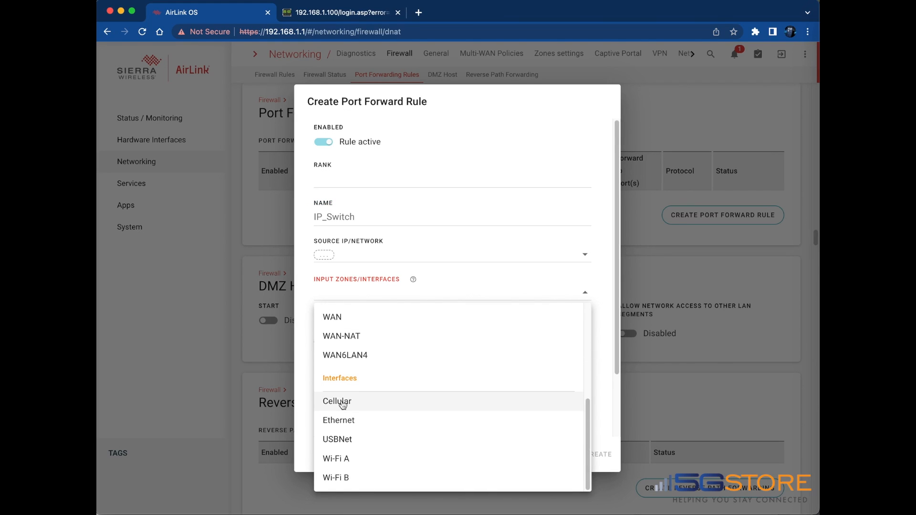
{"action": "left_click", "coordinate": [338, 401]}
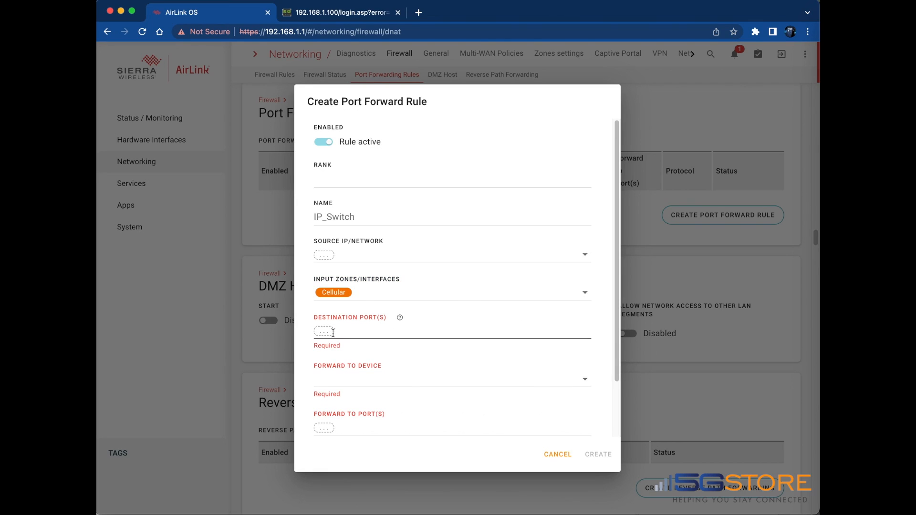
{"action": "left_click", "coordinate": [323, 332]}
{"action": "type", "text": "8080"}
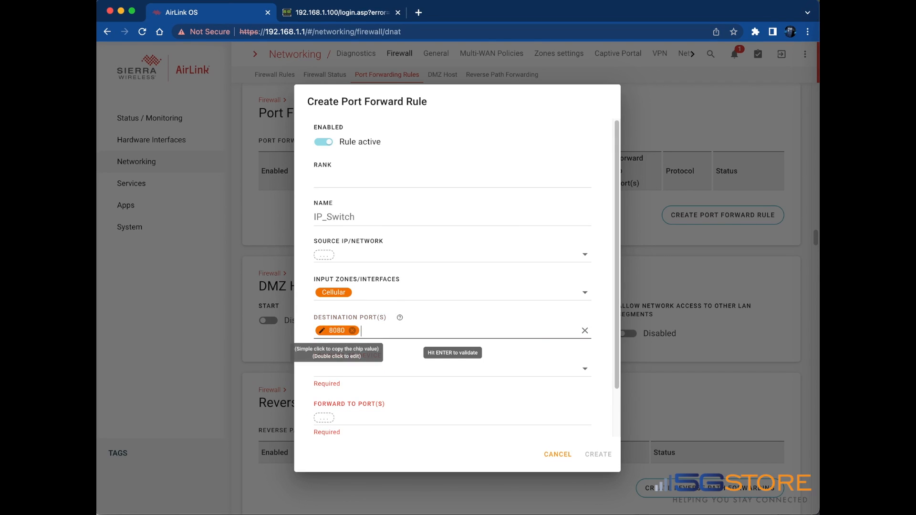
{"action": "mouse_move", "coordinate": [368, 381]}
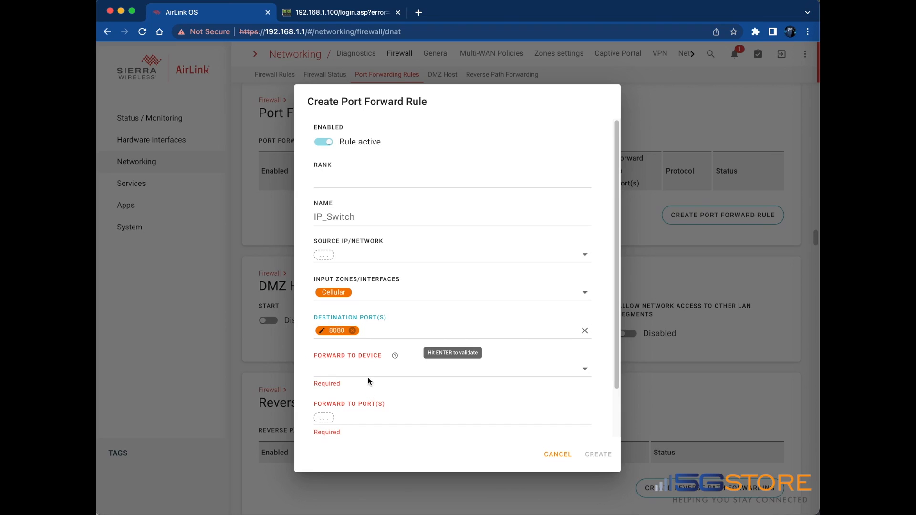
Forward IP_Switch to UIS-622B port 80 over TCP/UDP and create the rule
{"action": "left_click", "coordinate": [449, 368]}
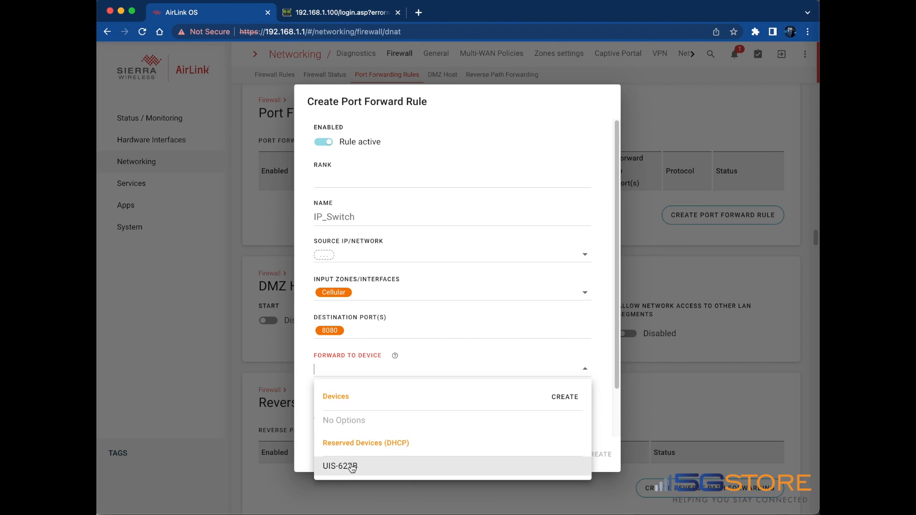
{"action": "left_click", "coordinate": [340, 466]}
{"action": "type", "text": "80"}
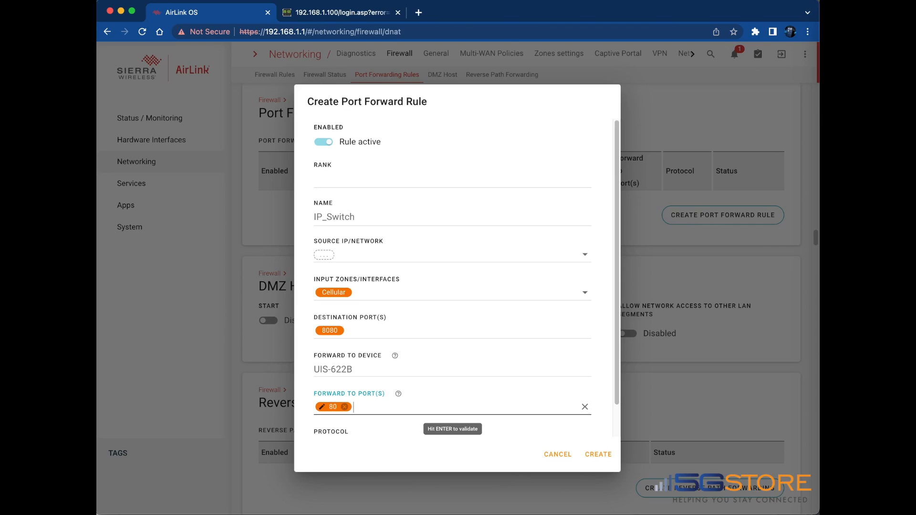
{"action": "scroll", "scroll_direction": "down", "scroll_amount": 3}
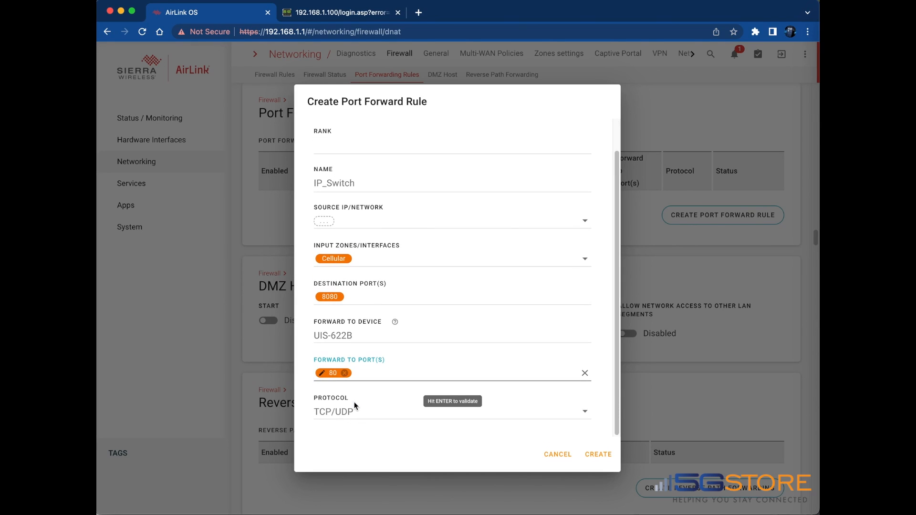
{"action": "left_click", "coordinate": [581, 411]}
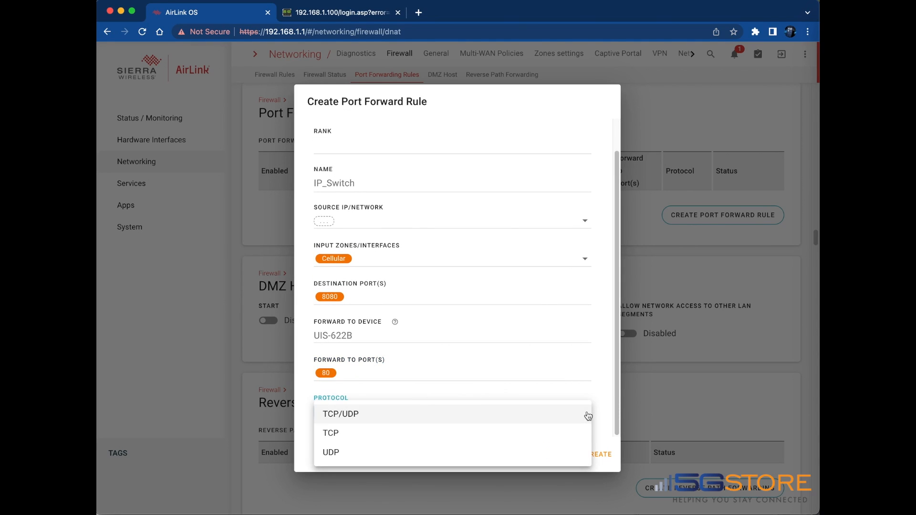
{"action": "left_click", "coordinate": [340, 413]}
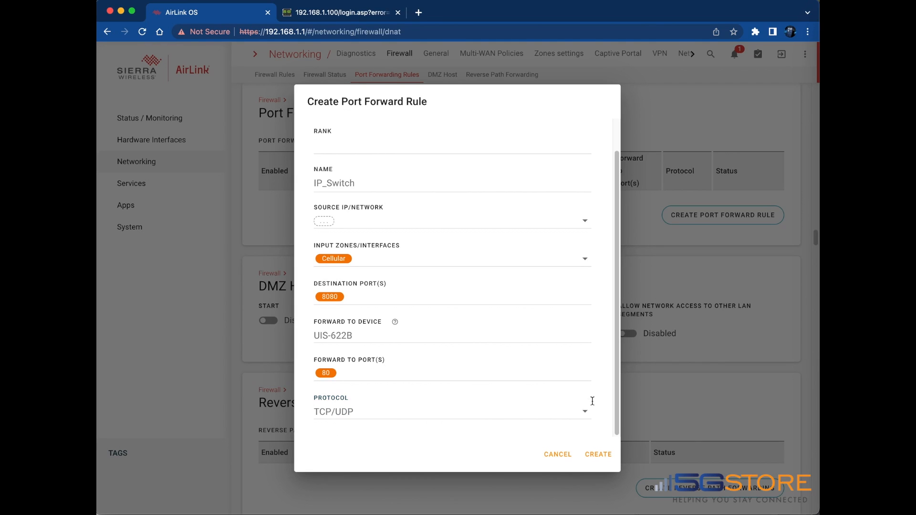
{"action": "left_click", "coordinate": [597, 453]}
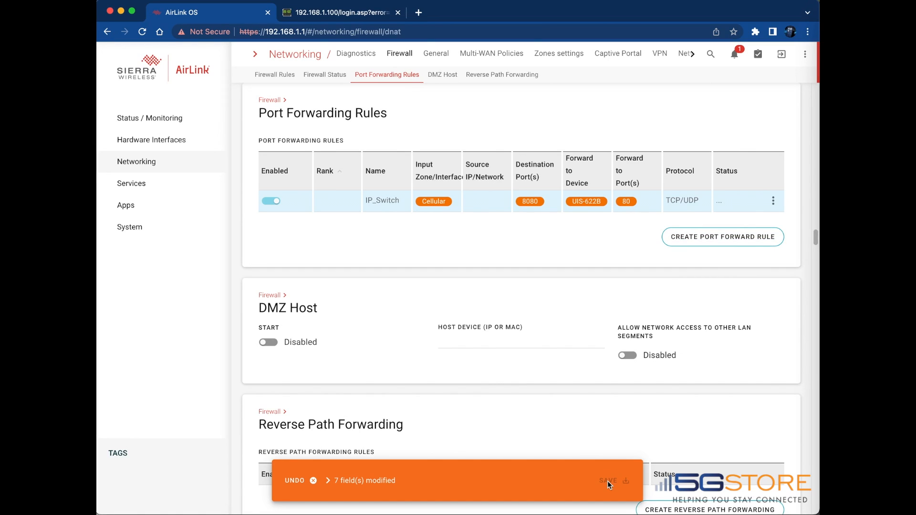
Save the pending configuration changes and view the System > WAN status page
{"action": "left_click", "coordinate": [607, 480]}
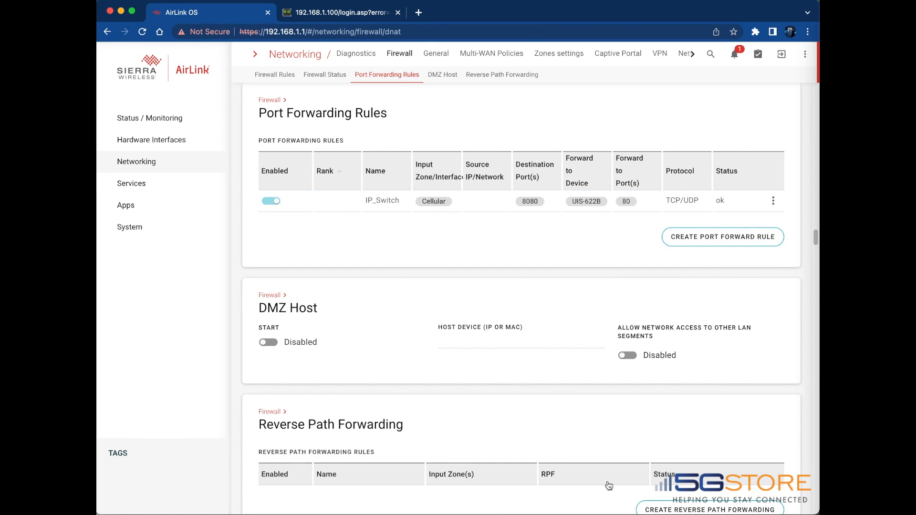
{"action": "mouse_move", "coordinate": [528, 307]}
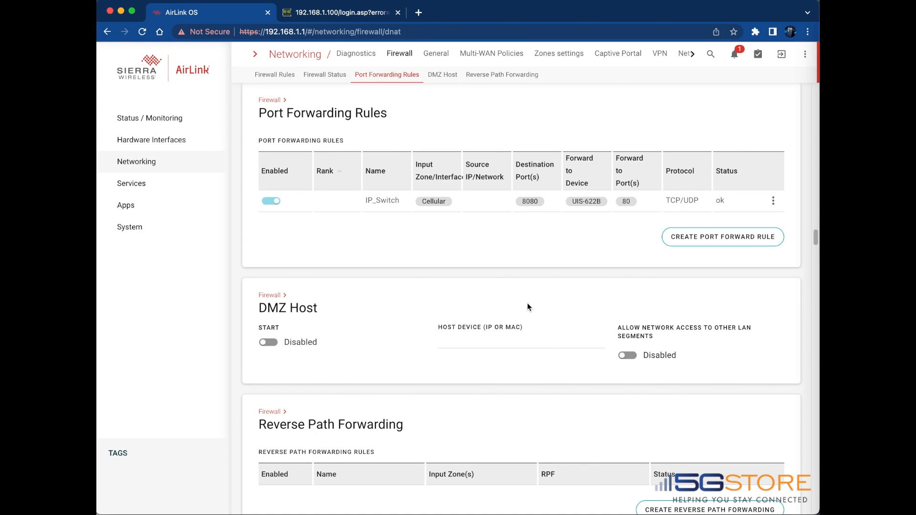
{"action": "mouse_move", "coordinate": [149, 117]}
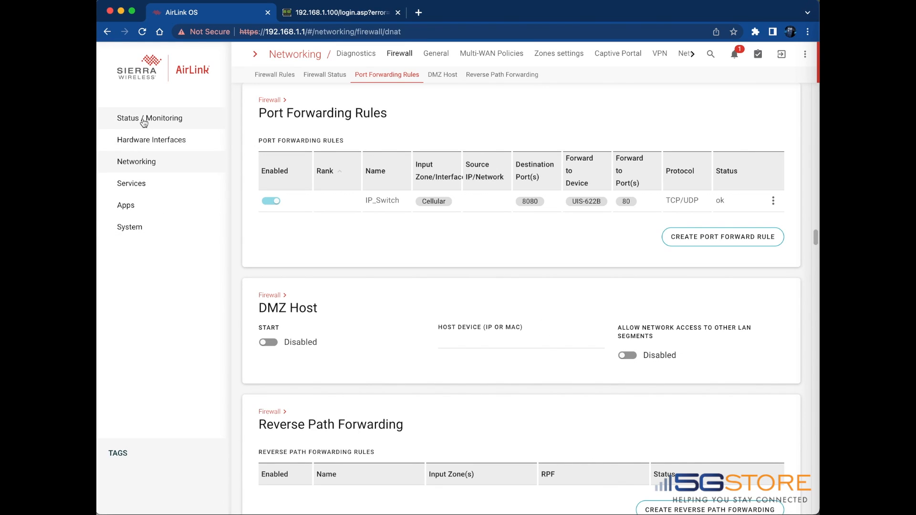
{"action": "left_click", "coordinate": [155, 118]}
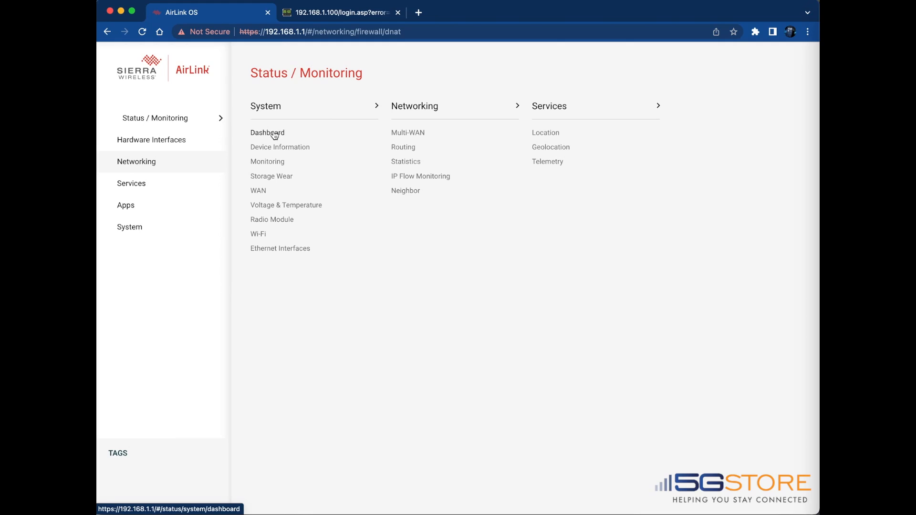
{"action": "mouse_move", "coordinate": [258, 191]}
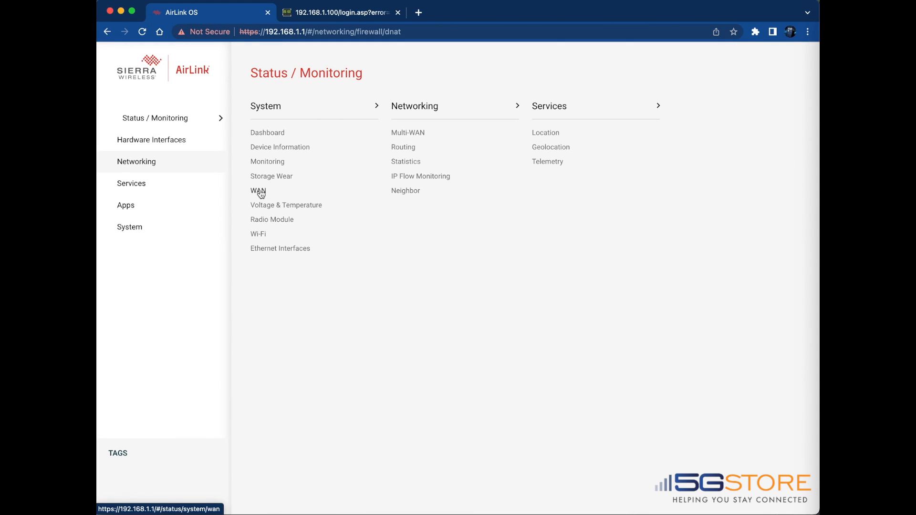
{"action": "left_click", "coordinate": [257, 191]}
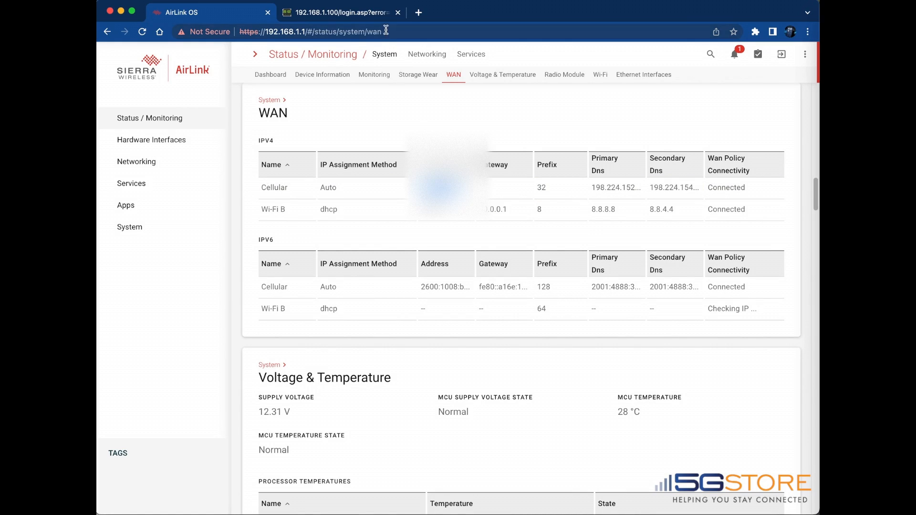
{"action": "mouse_move", "coordinate": [418, 12]}
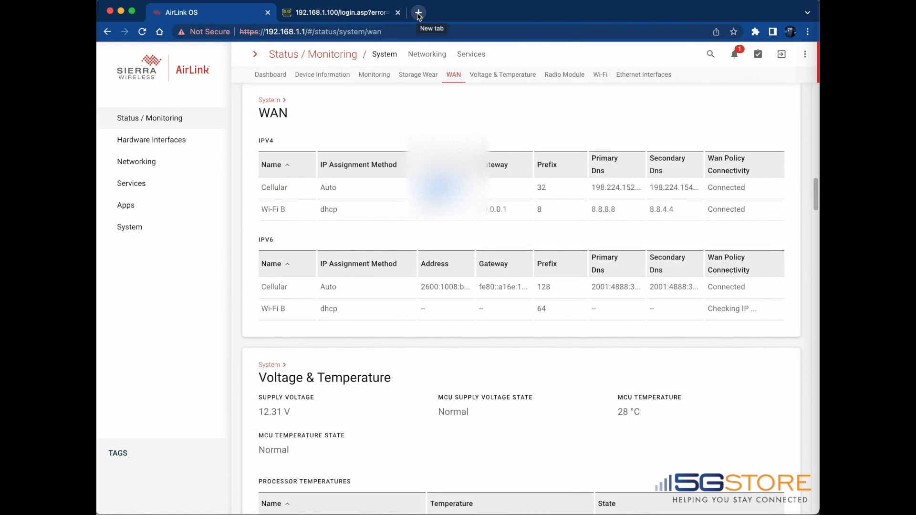
Open a new browser tab for the router's cellular address on port 8080
{"action": "left_click", "coordinate": [419, 12]}
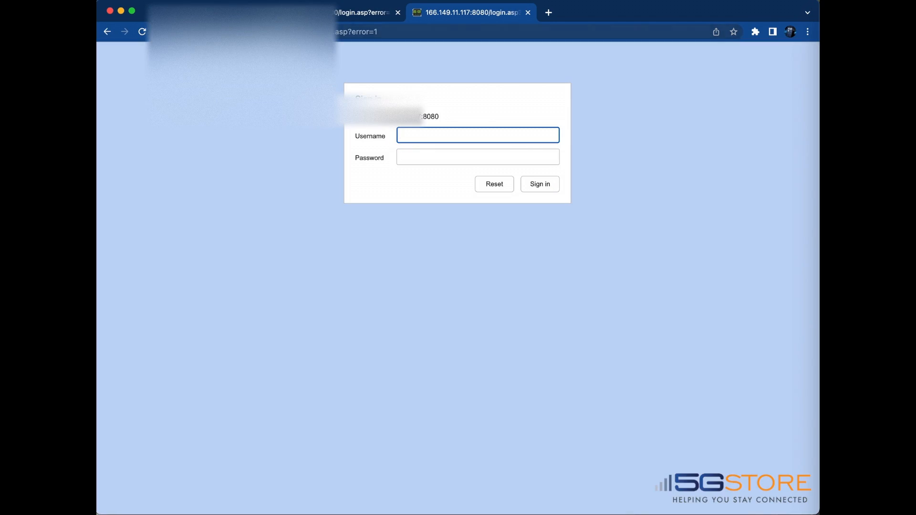
{"action": "mouse_move", "coordinate": [333, 92]}
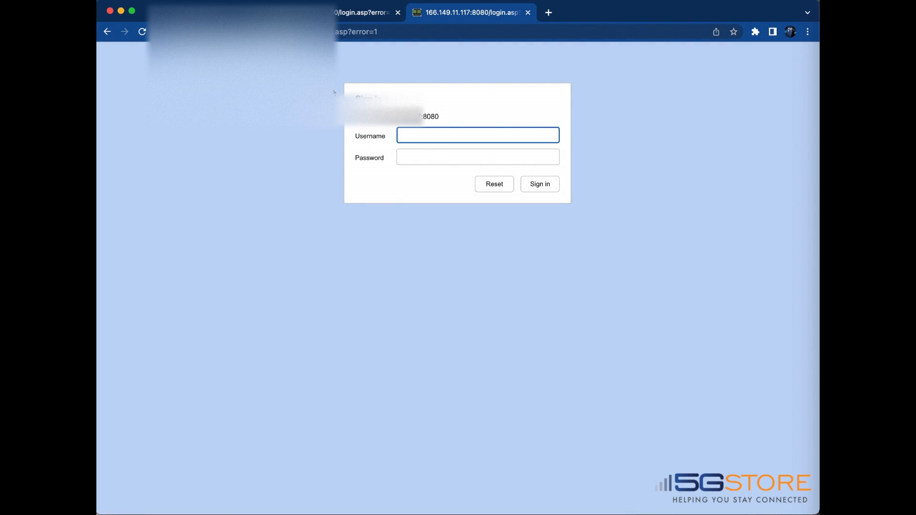